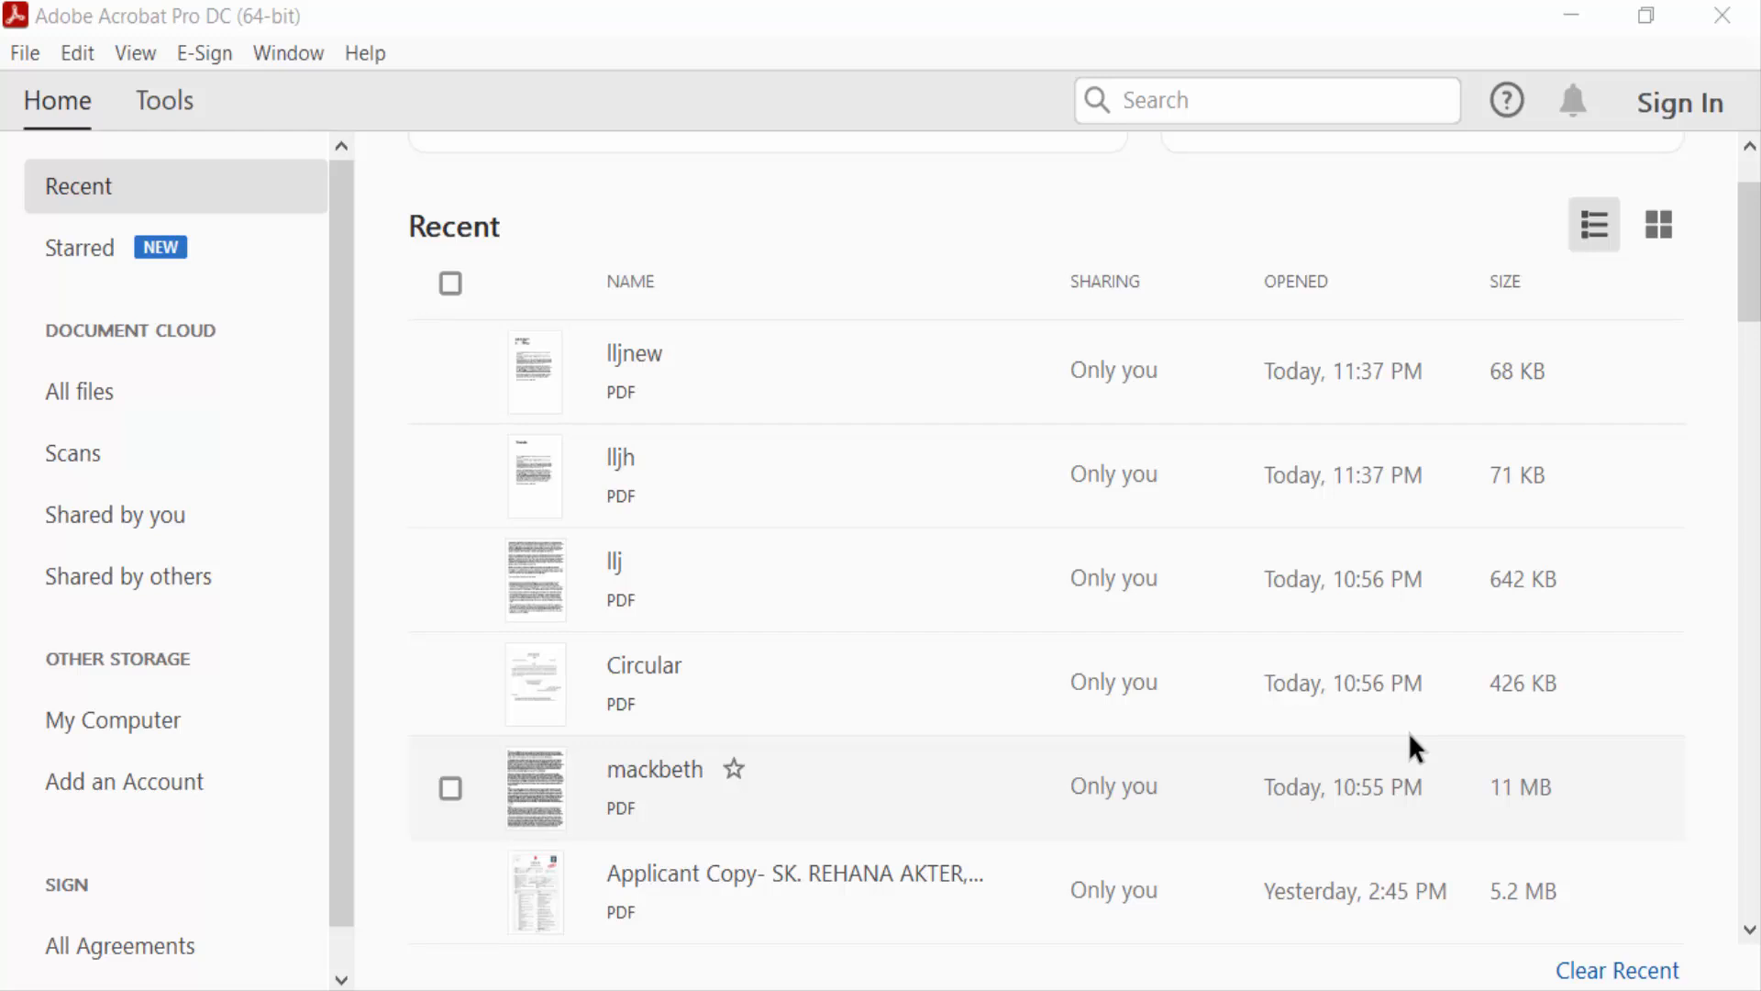
pyautogui.moveTo(1331, 682)
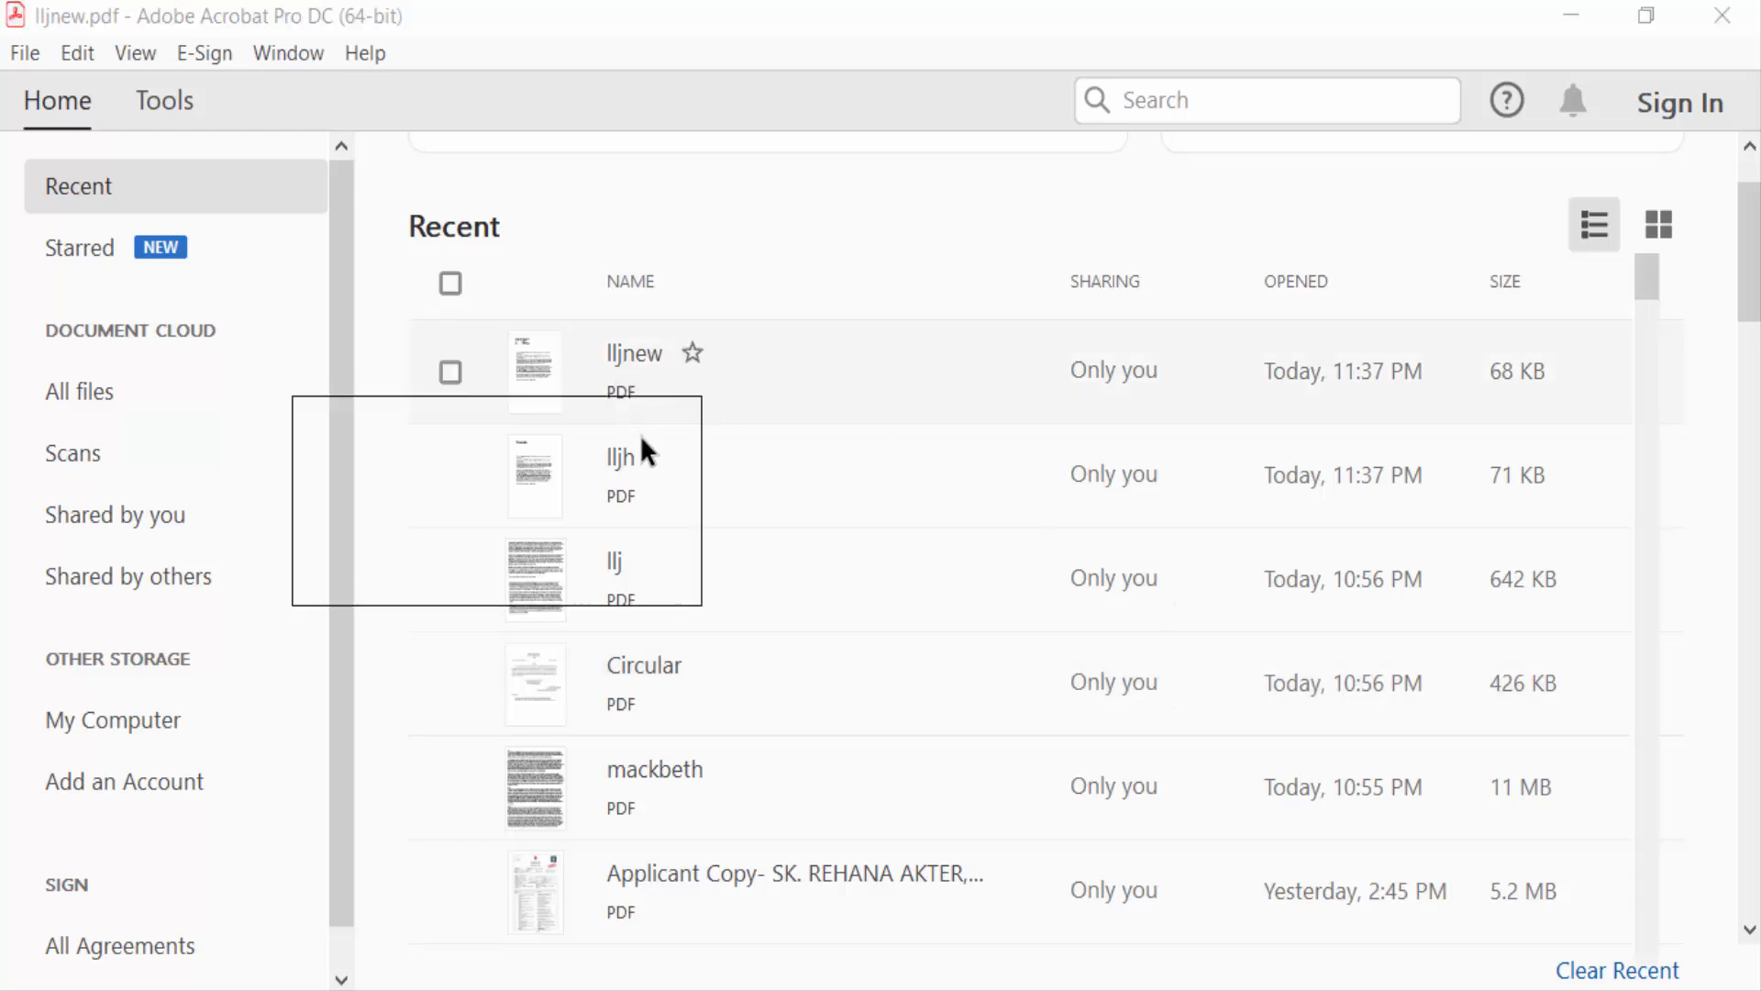
# - Open lljnew from the Recent list and scroll to check Juthika's signature on page one
pyautogui.doubleClick(634, 371)
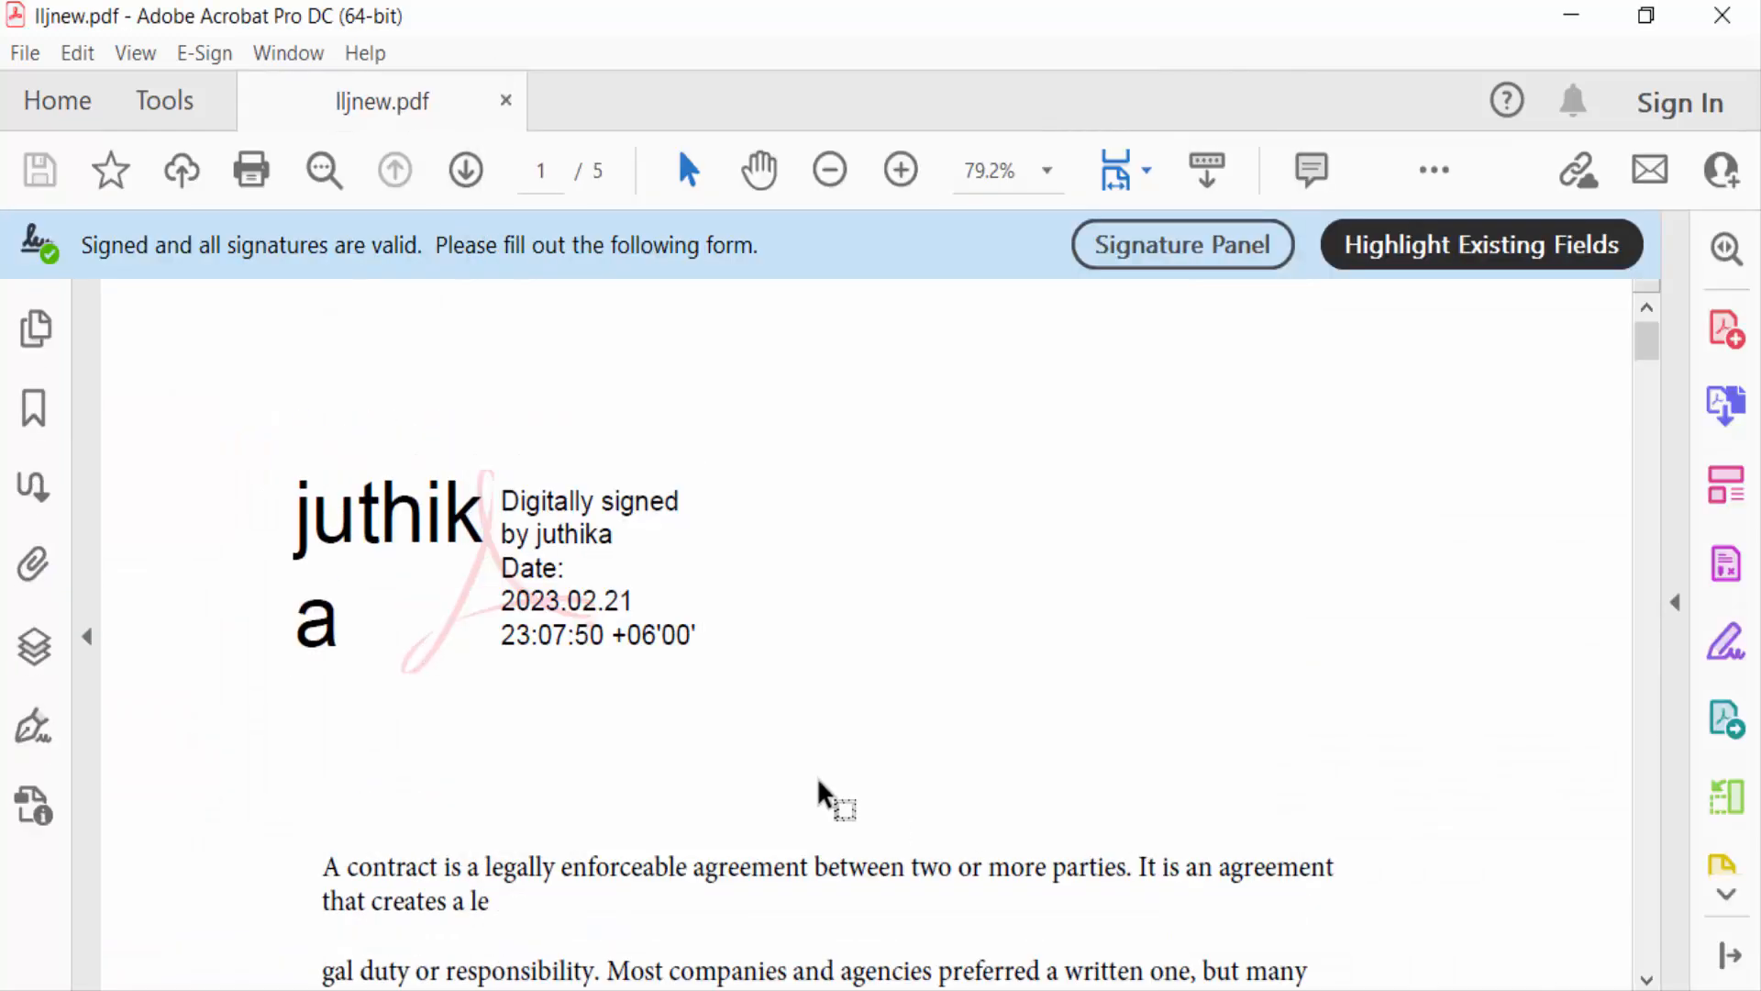
pyautogui.moveTo(483, 662)
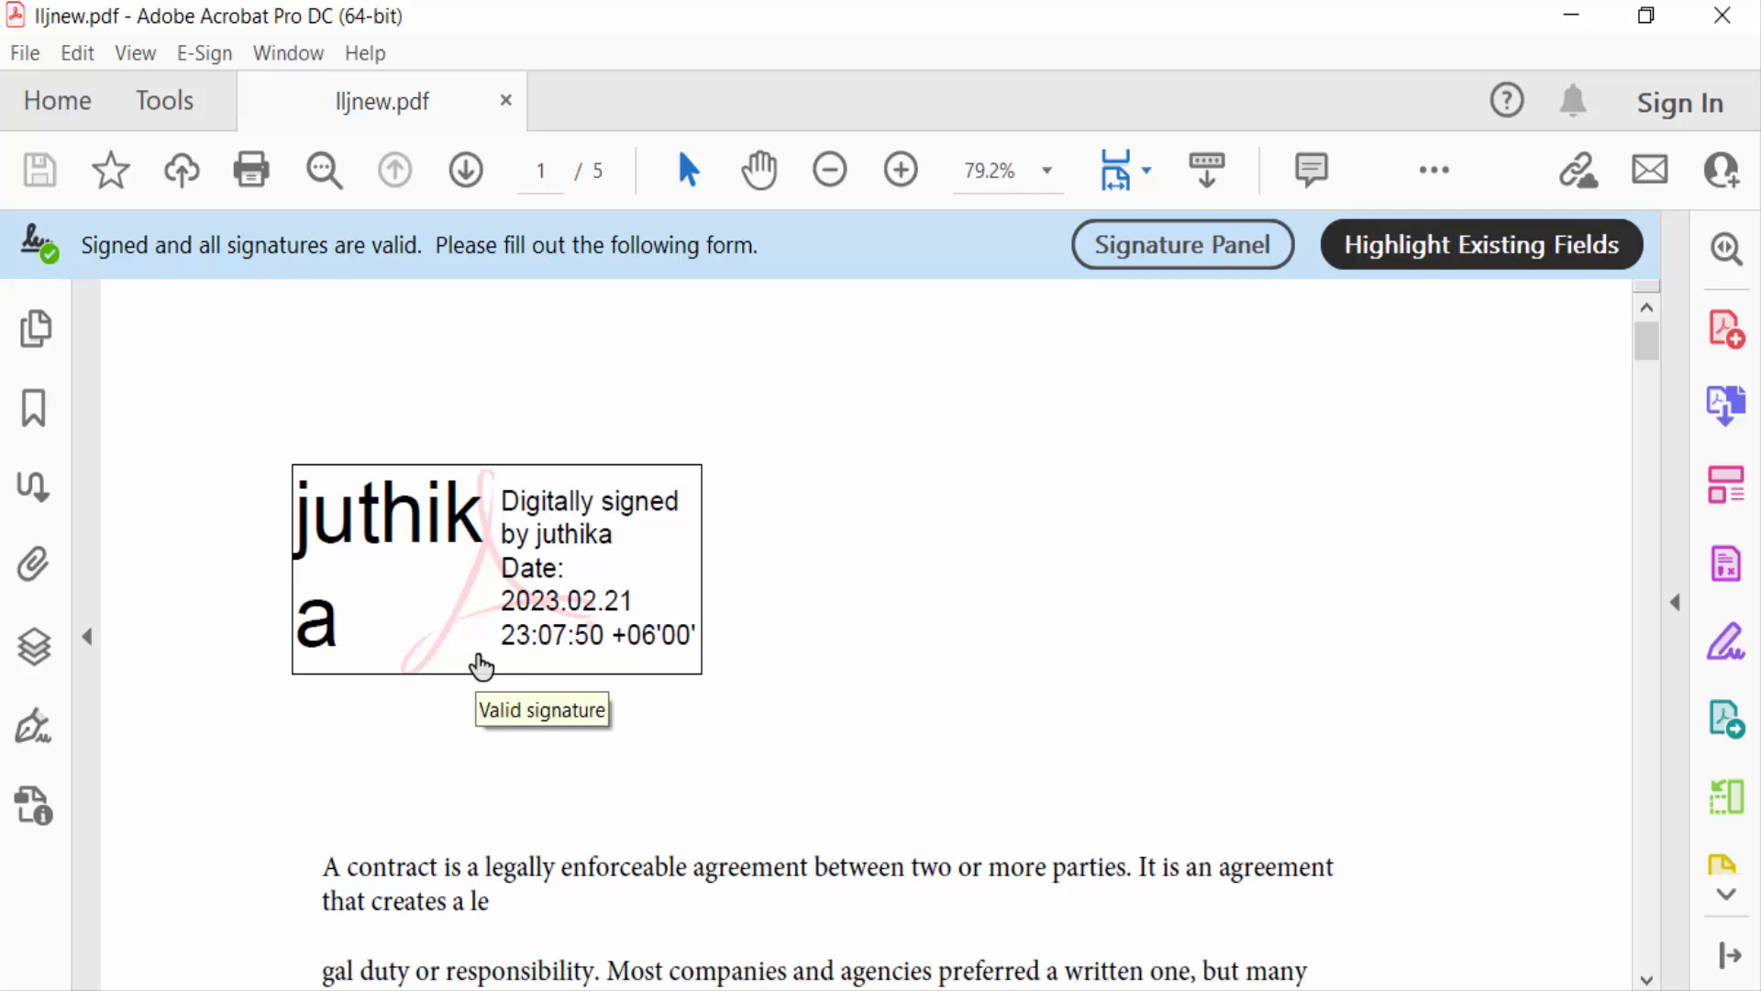
pyautogui.scroll(-3)
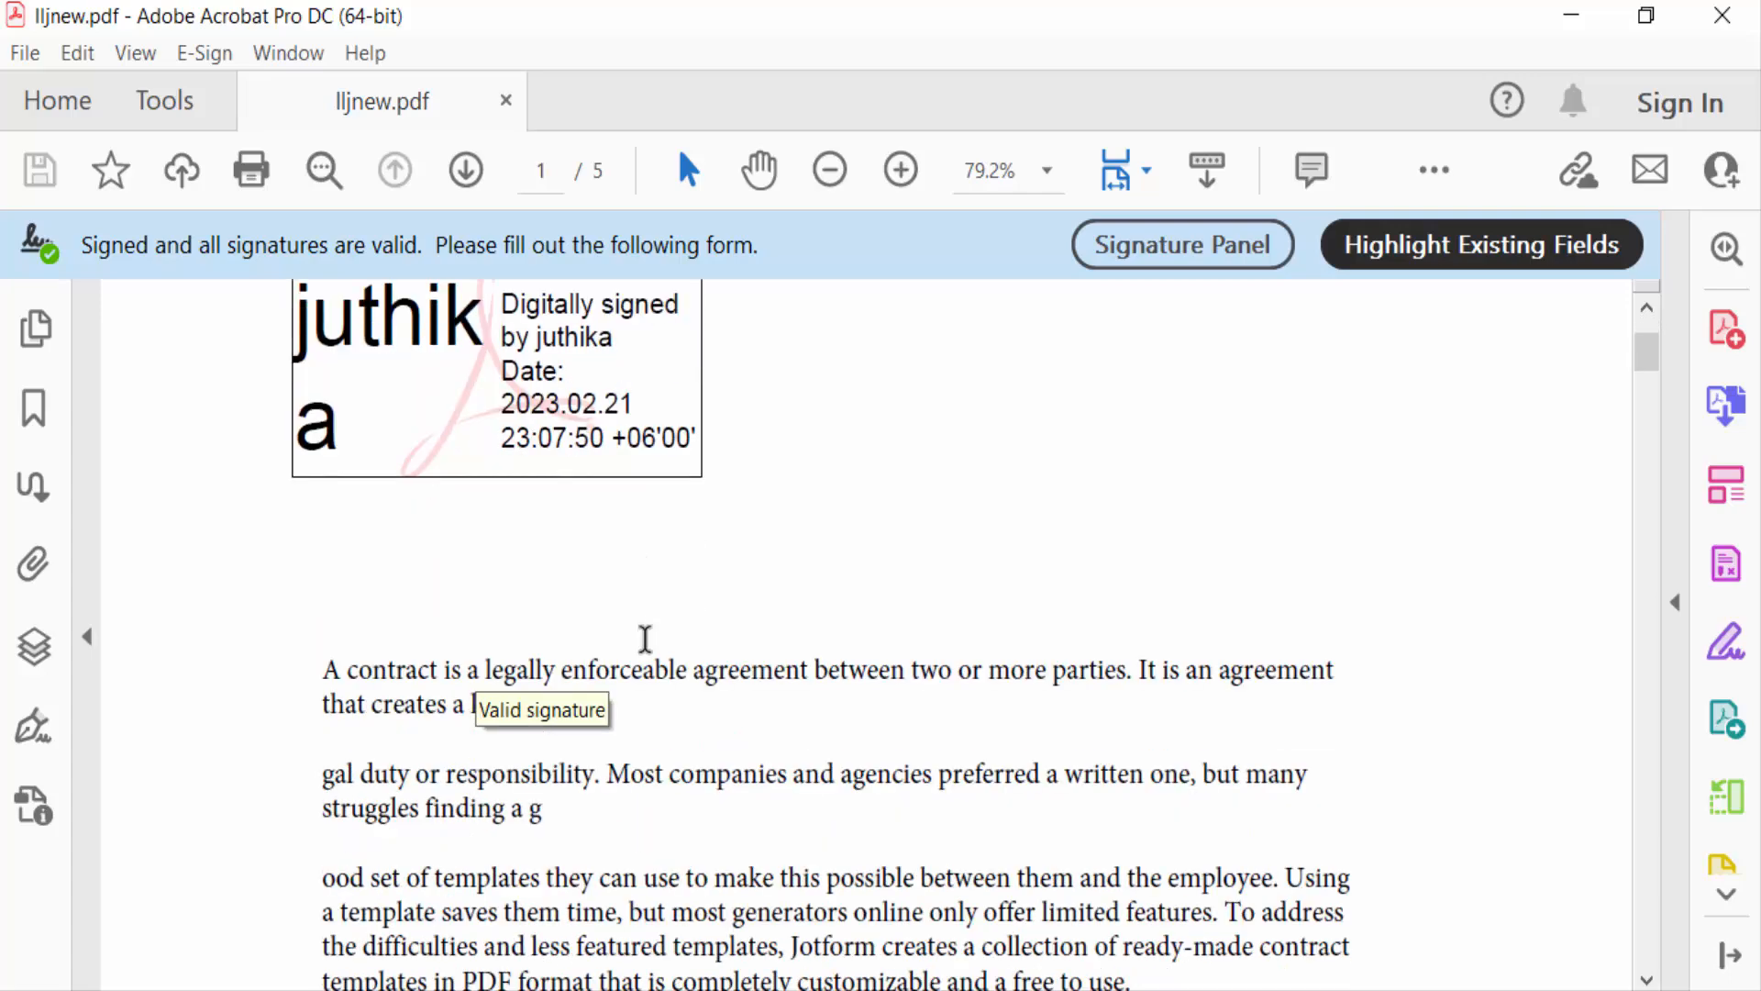
pyautogui.scroll(3)
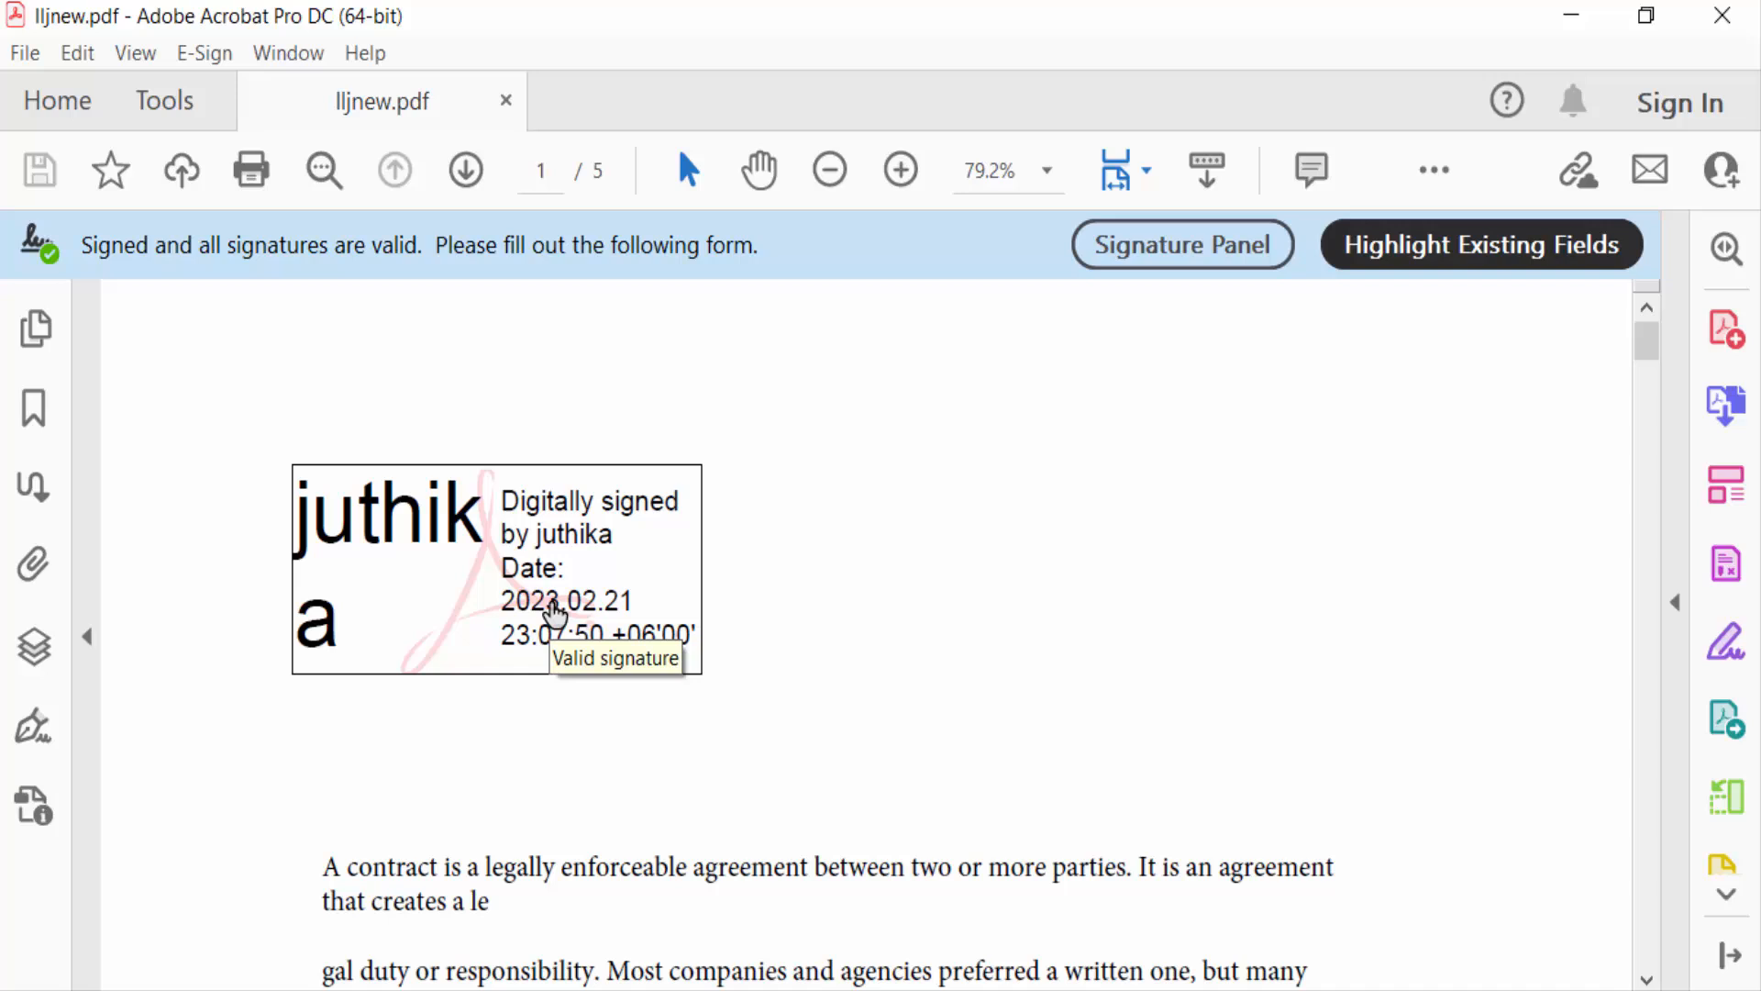
# - Clear Juthika's digital signature through the signature's context menu
pyautogui.rightClick(550, 612)
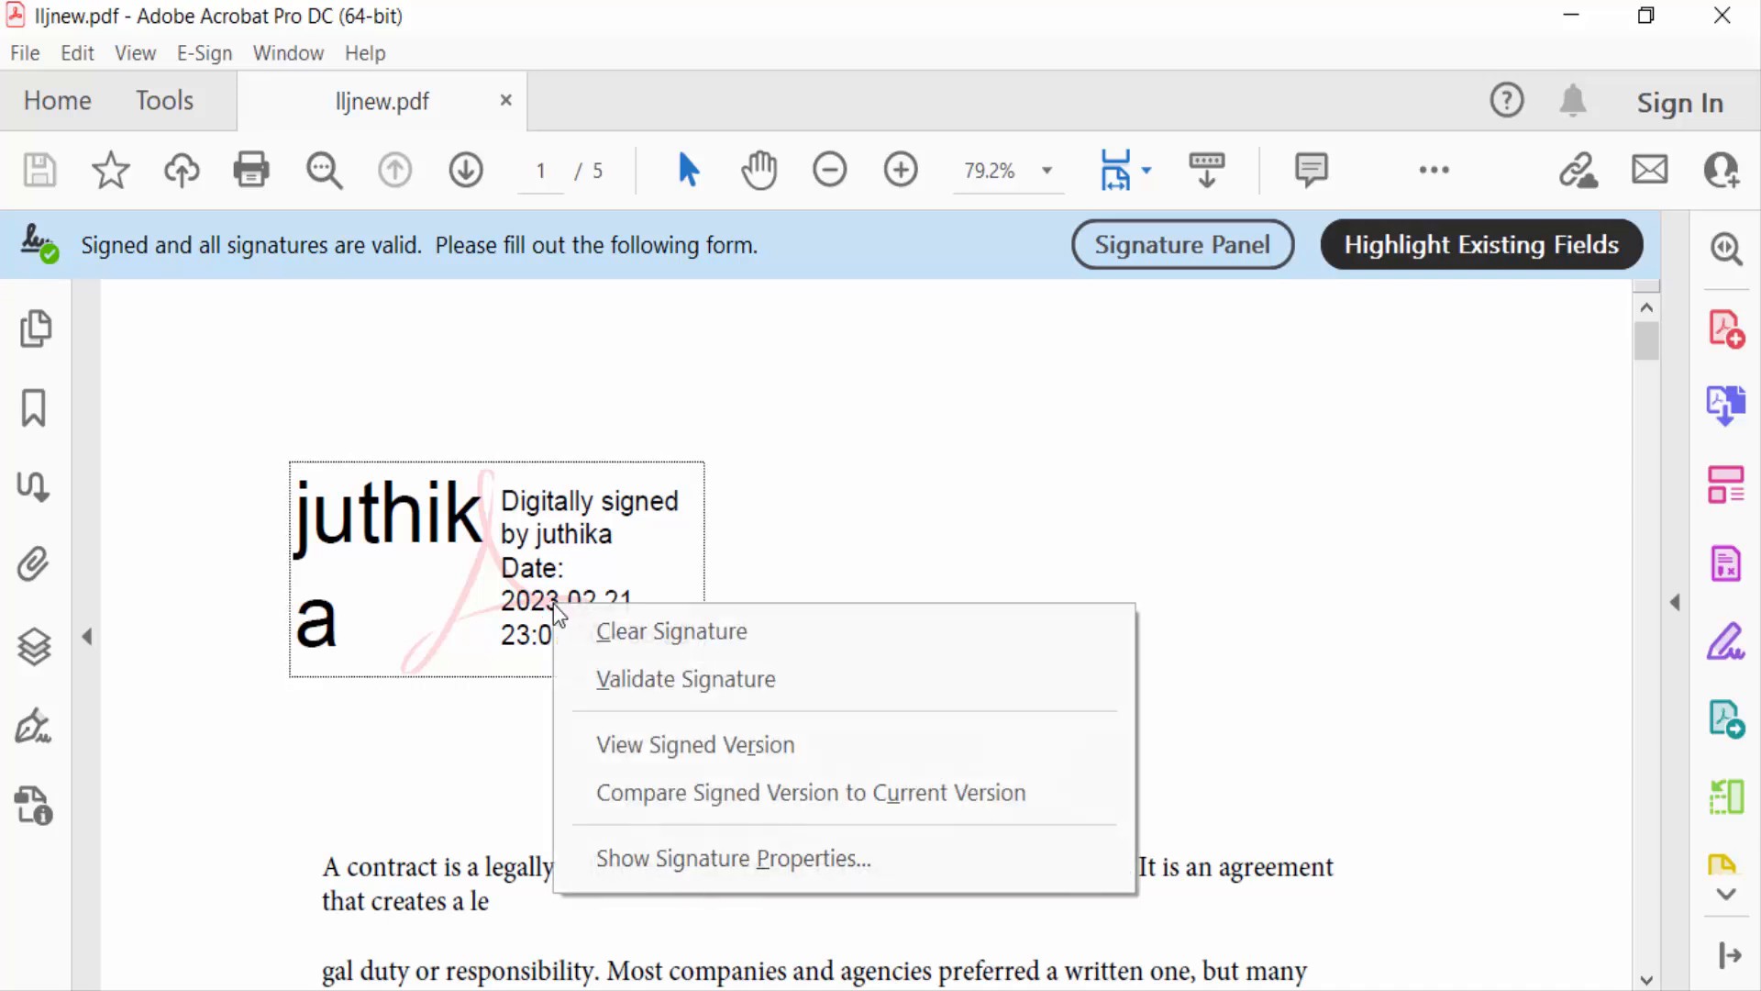
pyautogui.moveTo(661, 640)
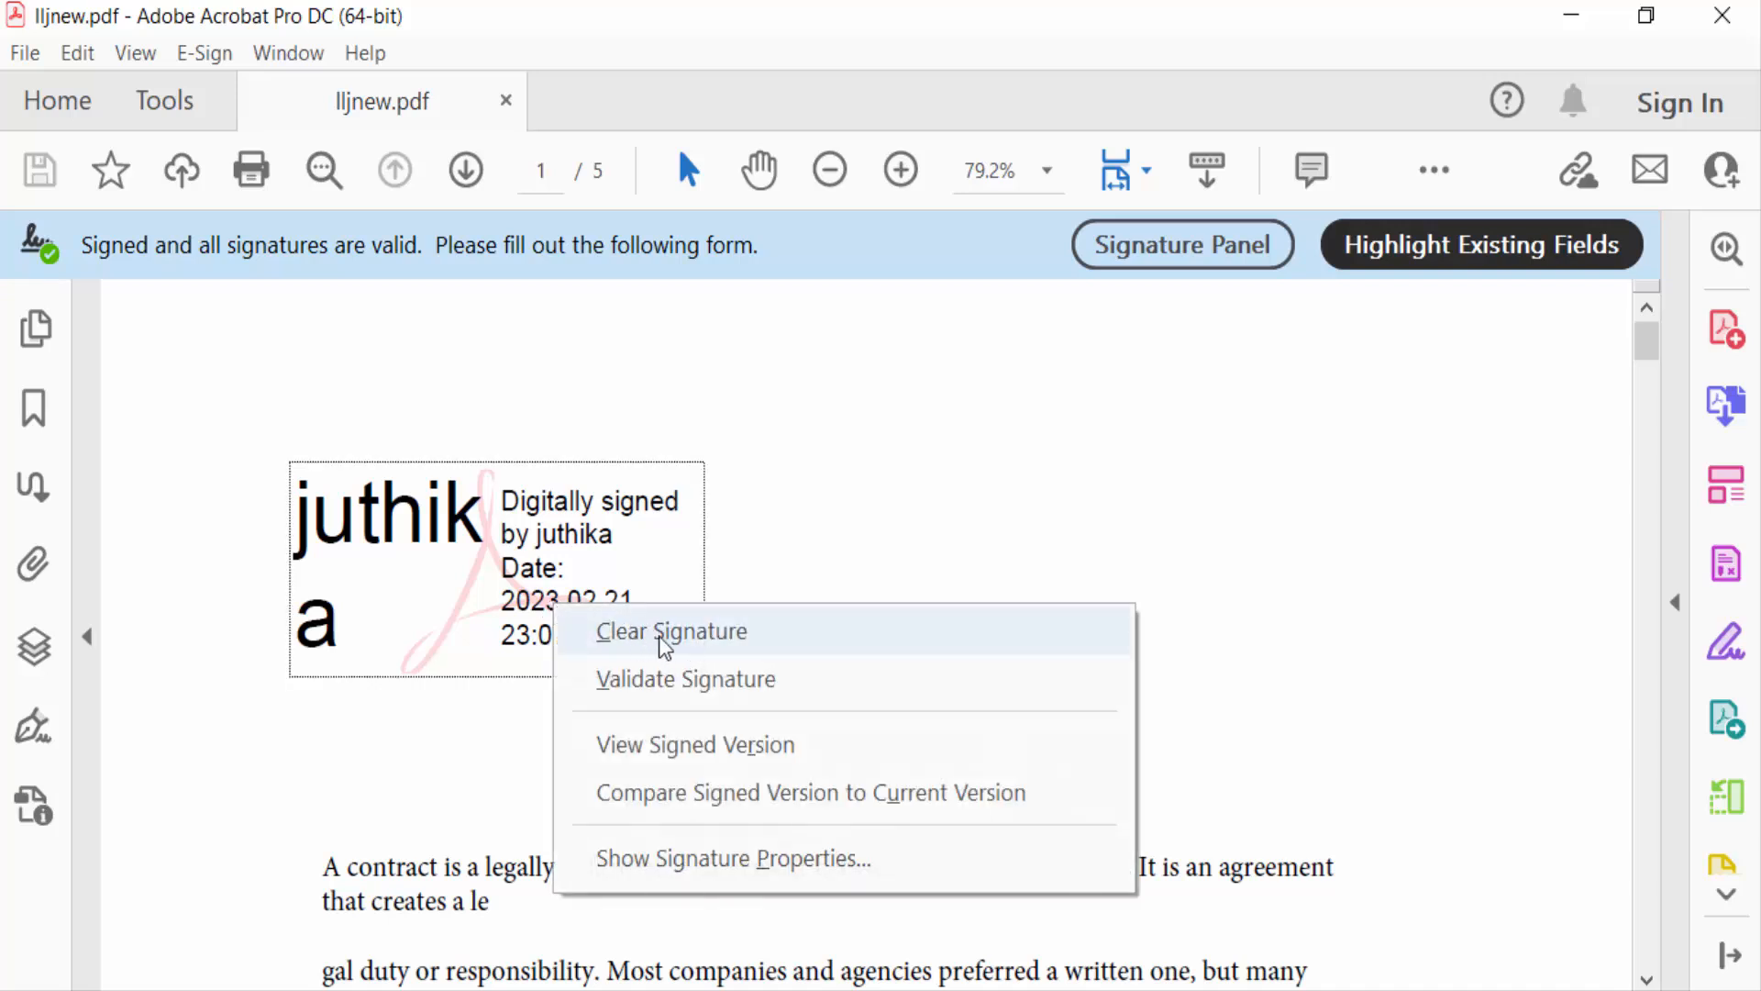
pyautogui.moveTo(691, 641)
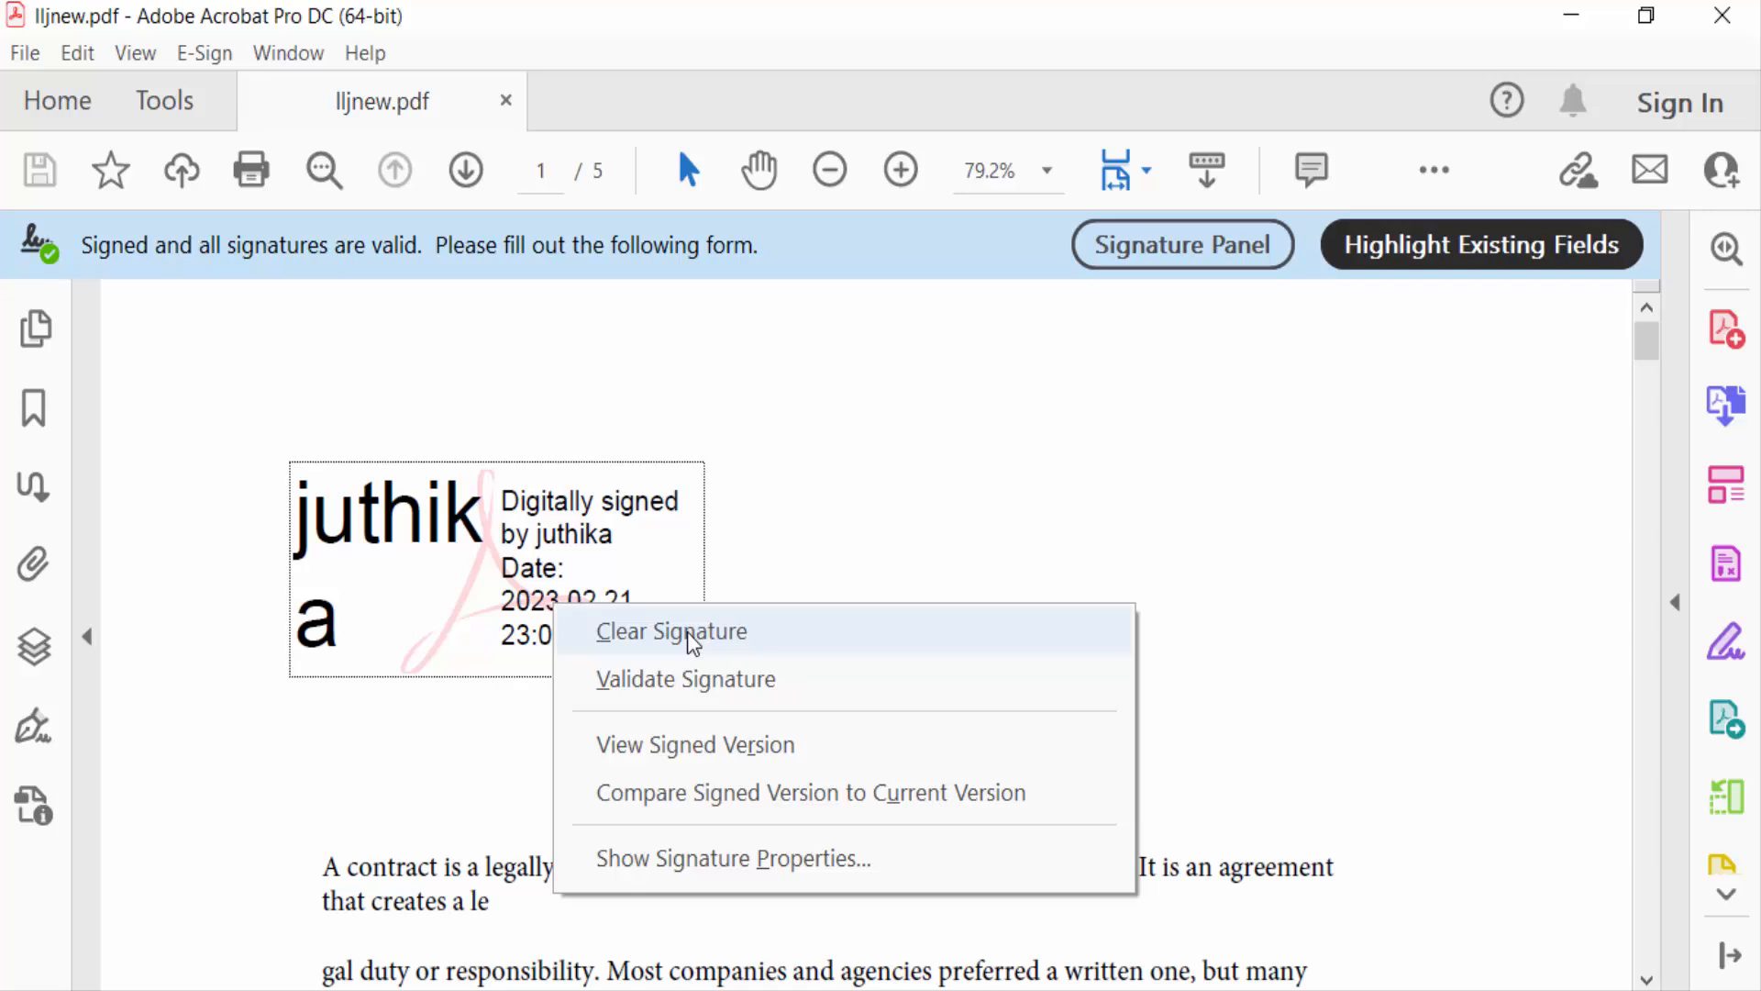
pyautogui.click(670, 630)
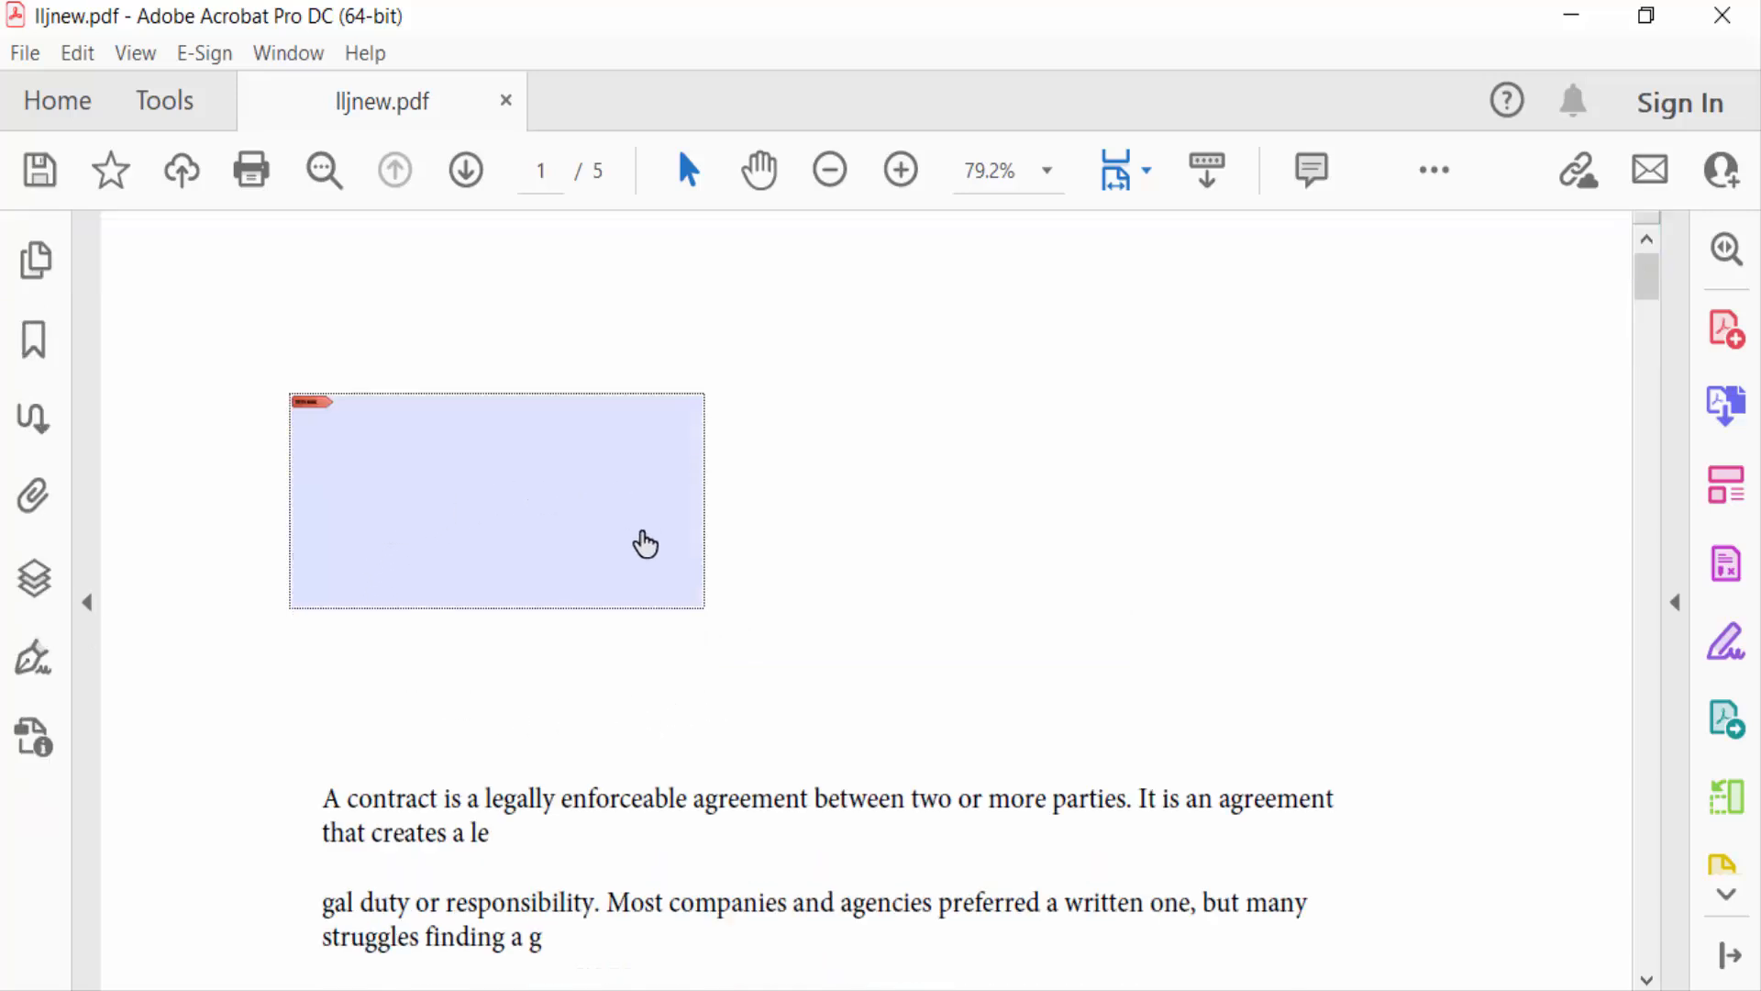
pyautogui.moveTo(677, 528)
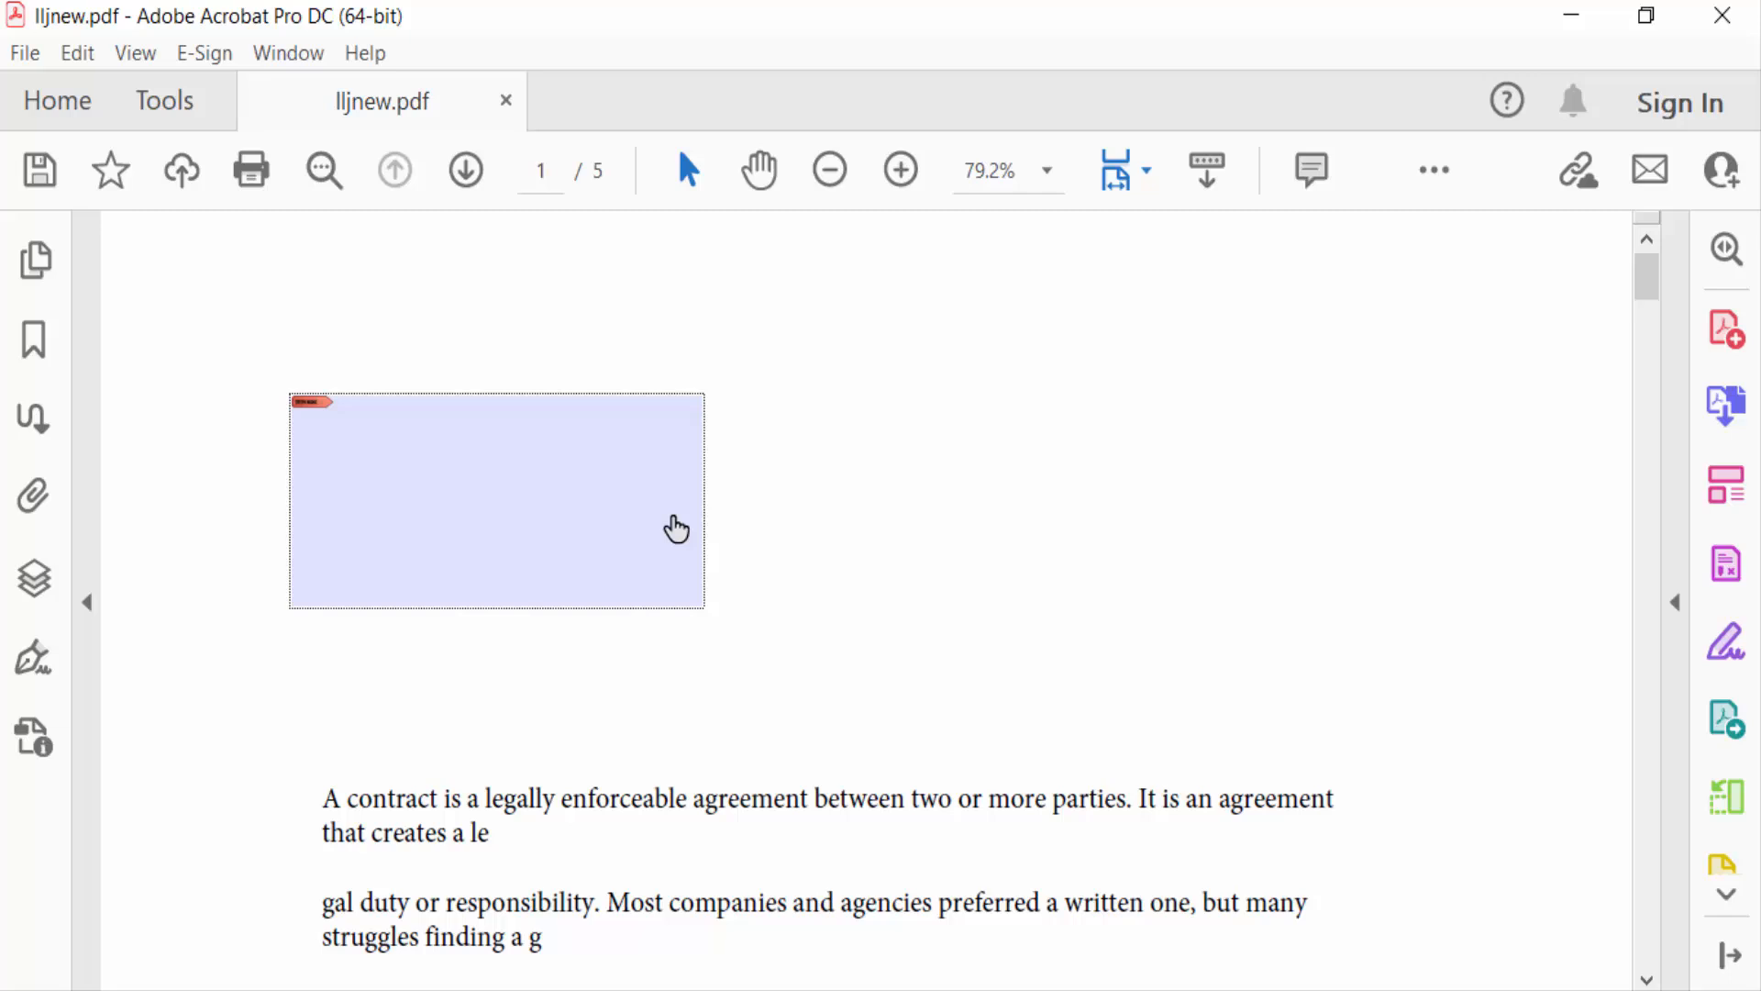
pyautogui.moveTo(430, 473)
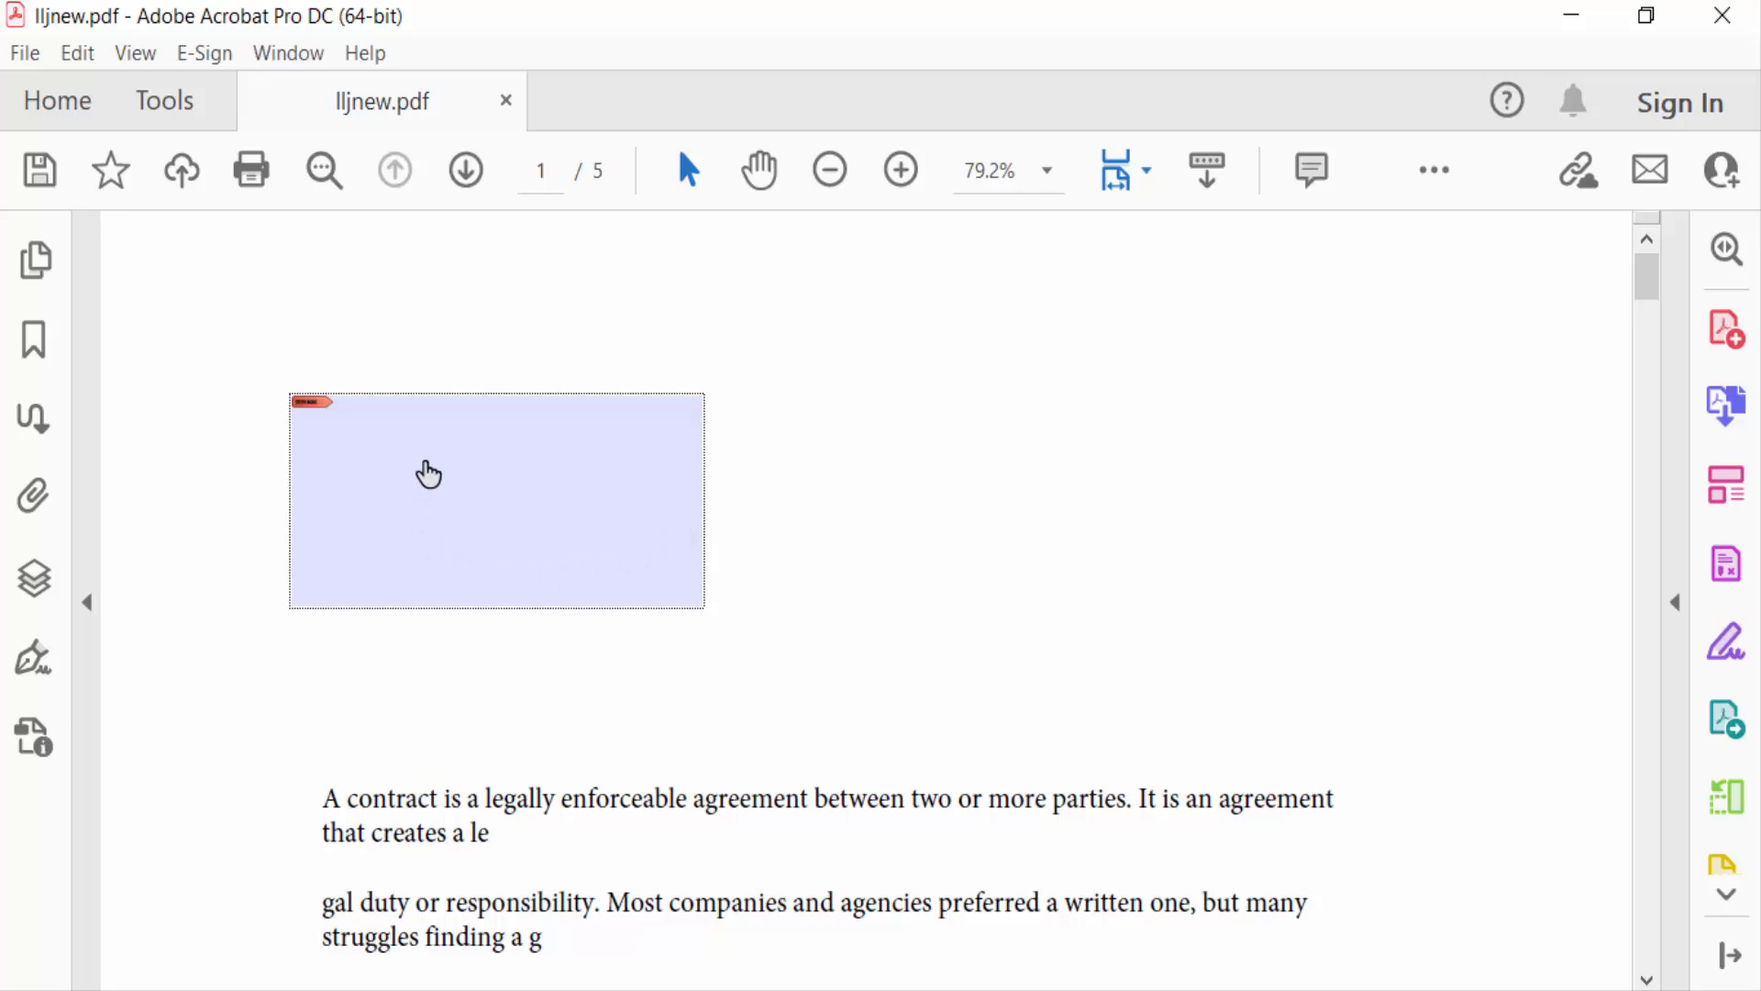
pyautogui.moveTo(325, 253)
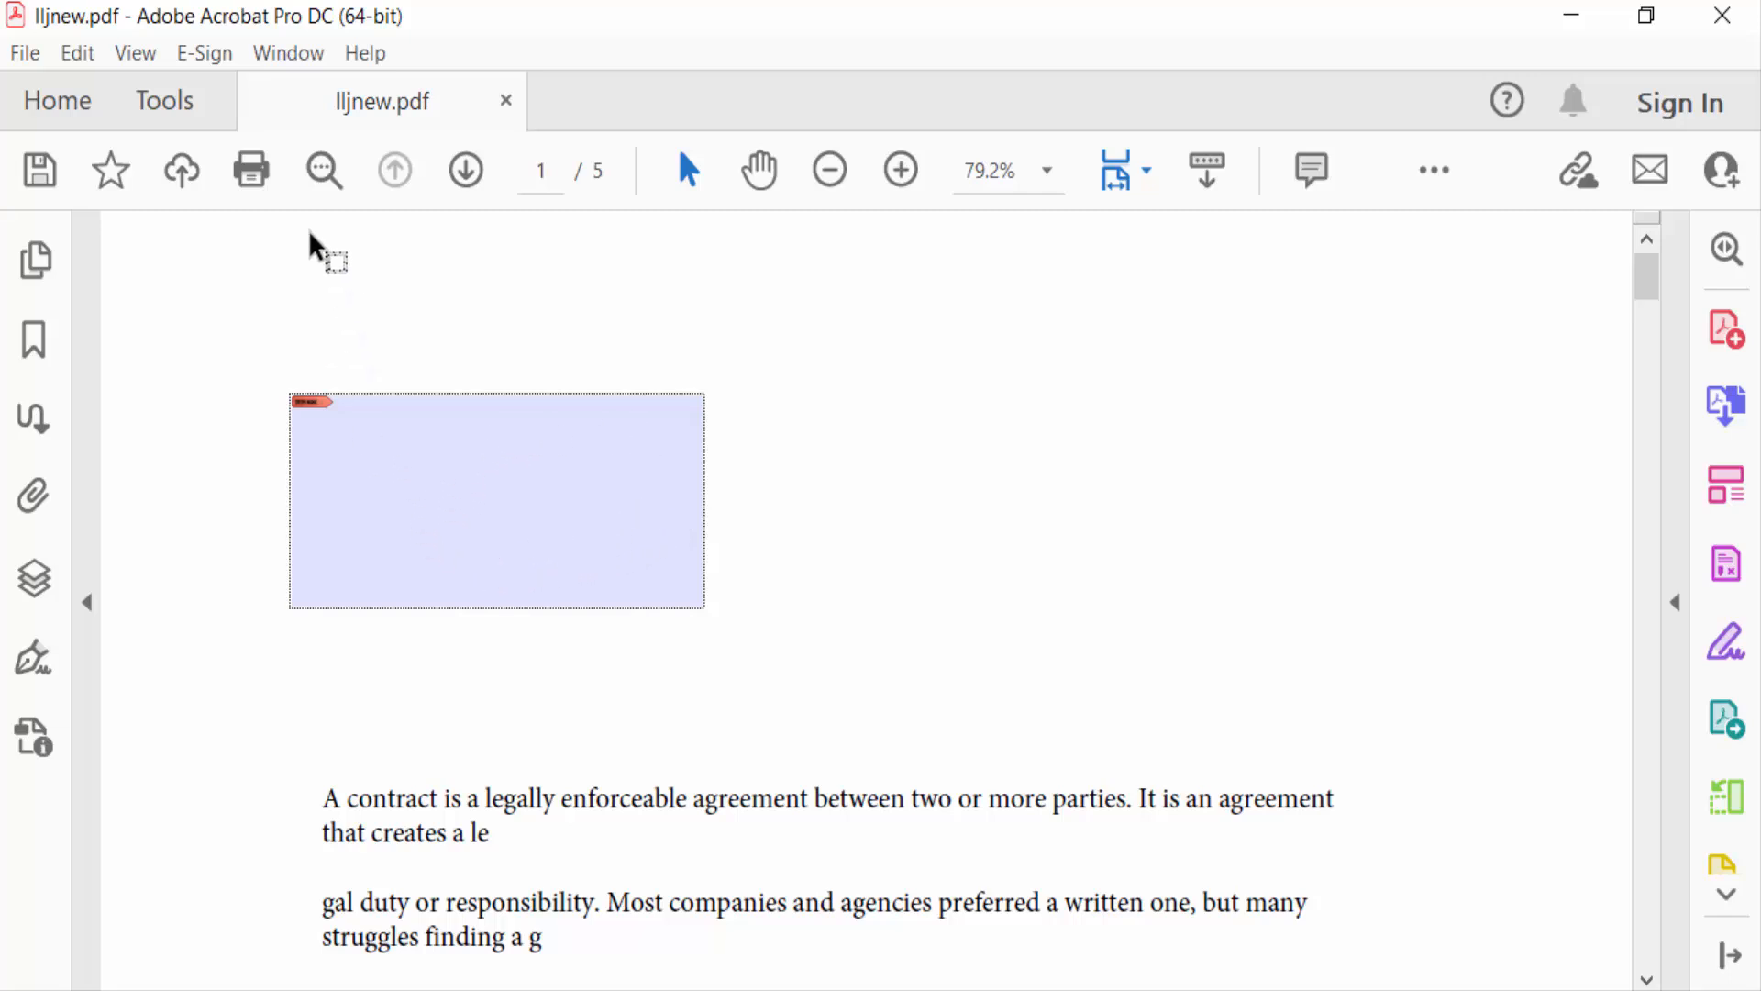
# - In Prepare Form mode, delete the empty Signature2 field, then bring up the File menu
pyautogui.click(164, 100)
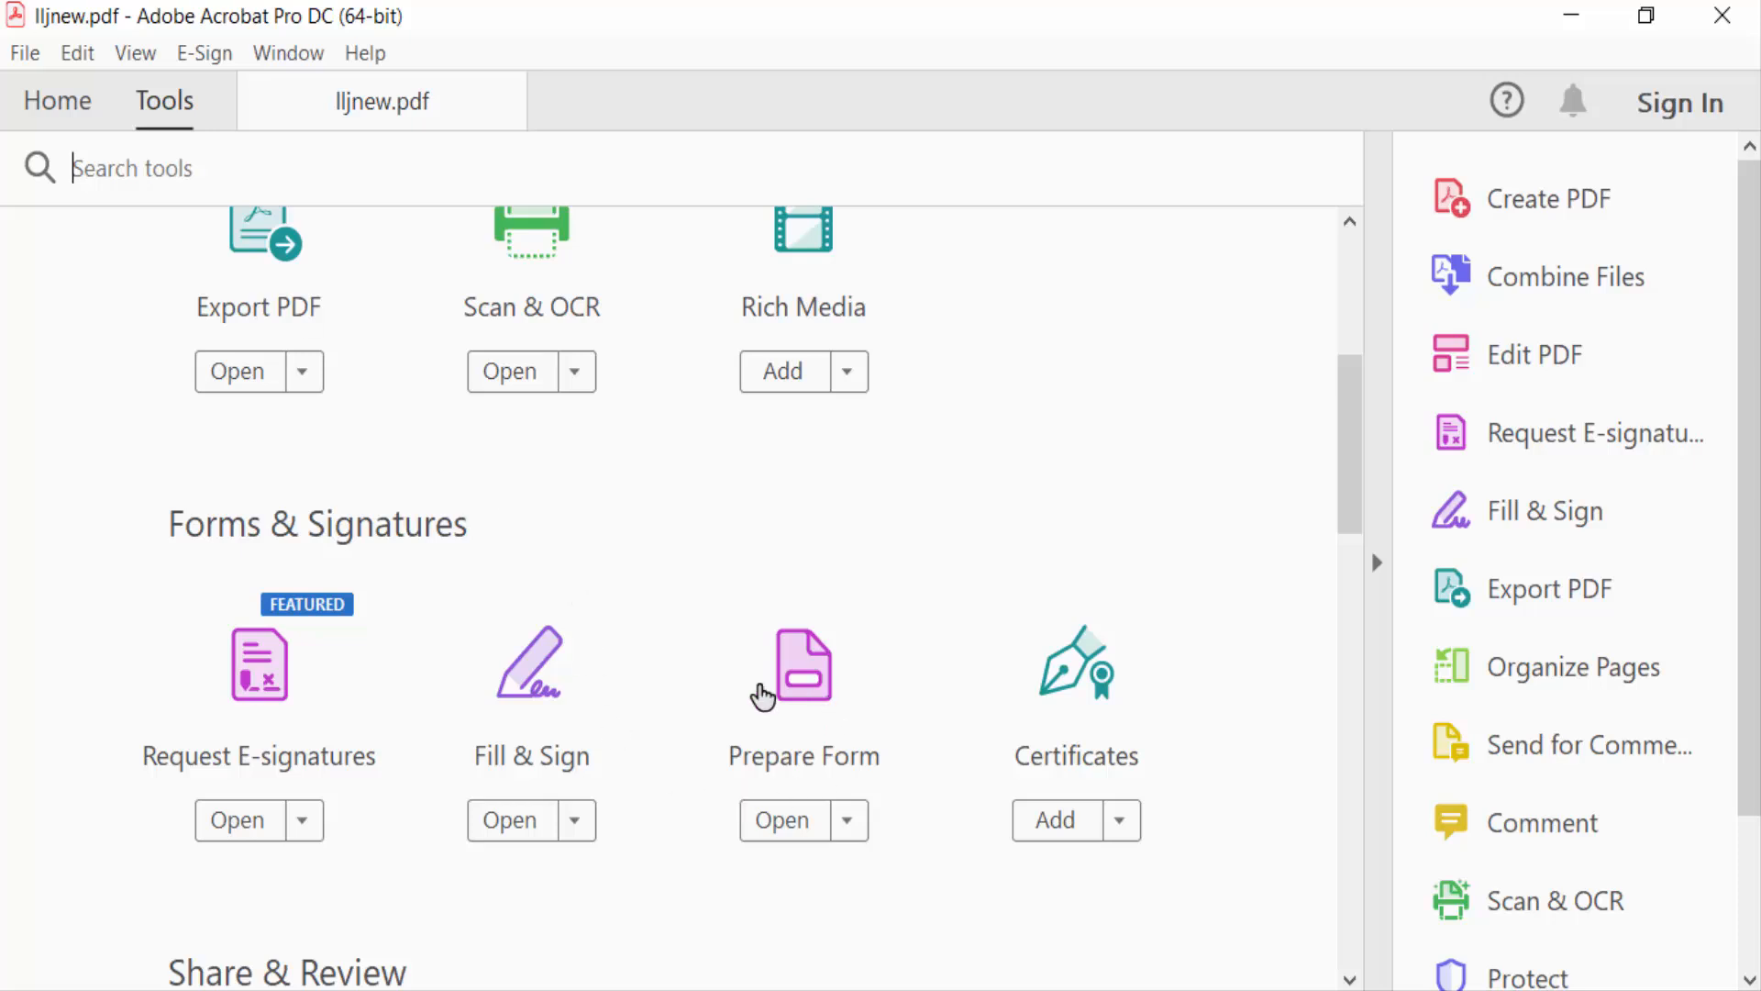
pyautogui.click(781, 820)
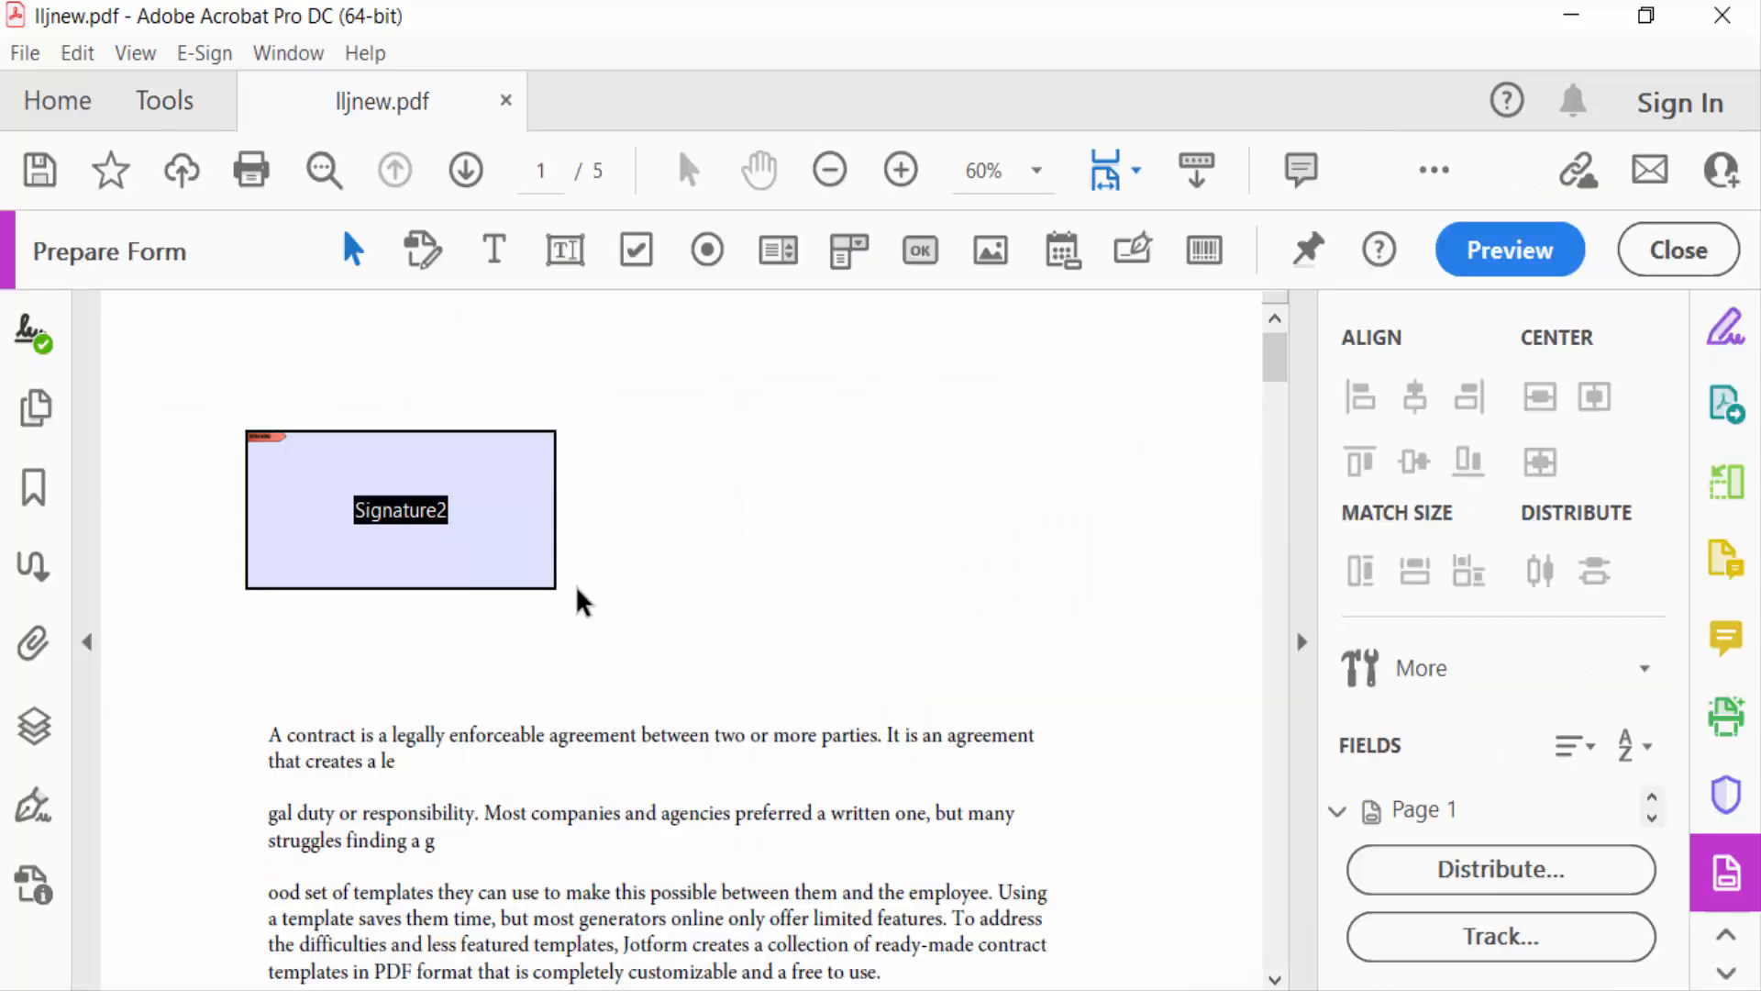
pyautogui.rightClick(400, 509)
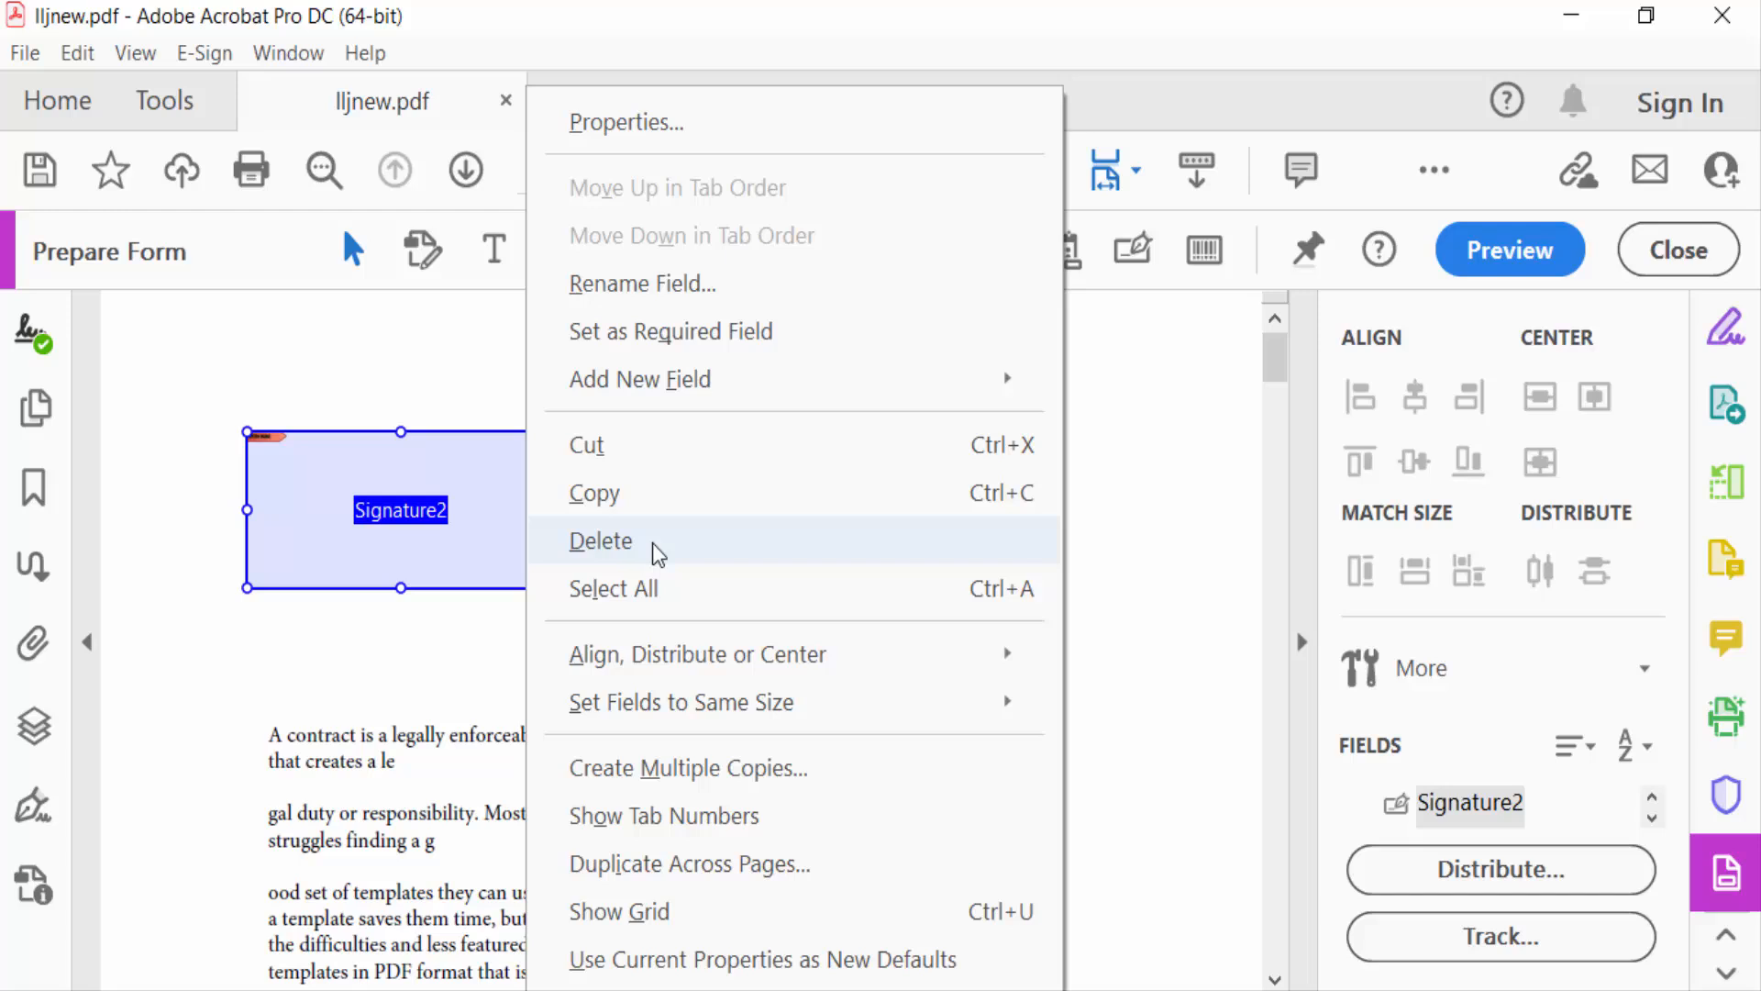
pyautogui.moveTo(655, 555)
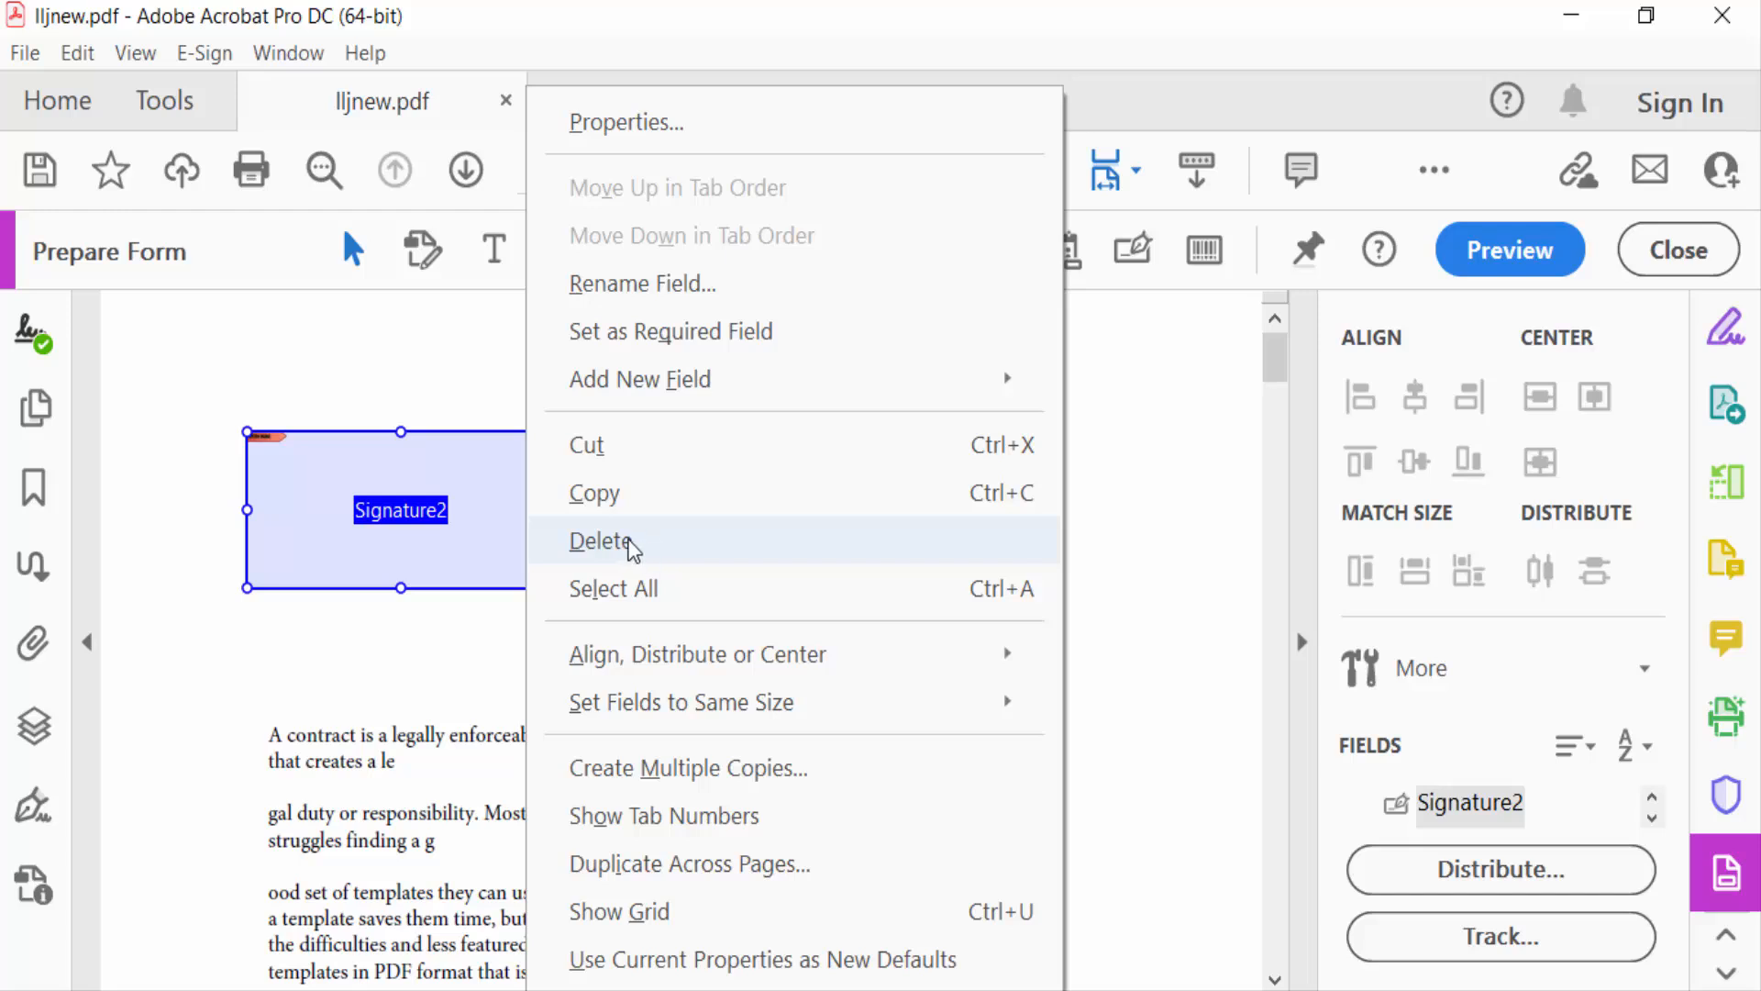
pyautogui.click(605, 540)
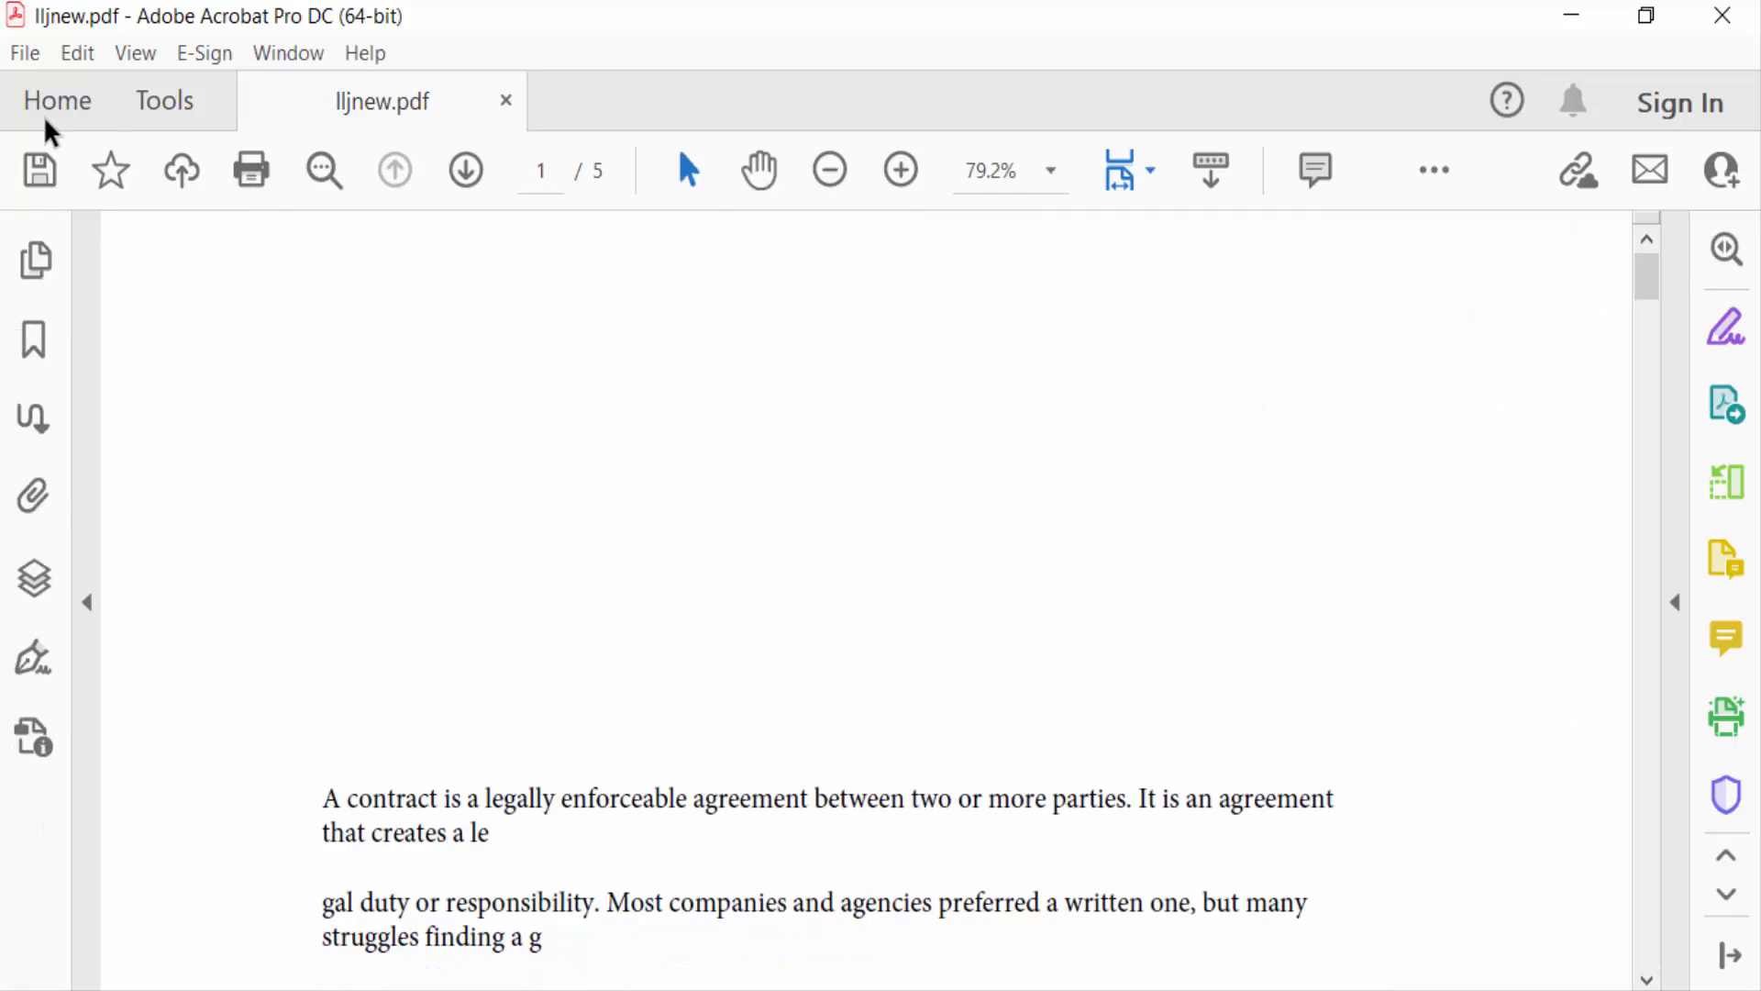
pyautogui.click(22, 53)
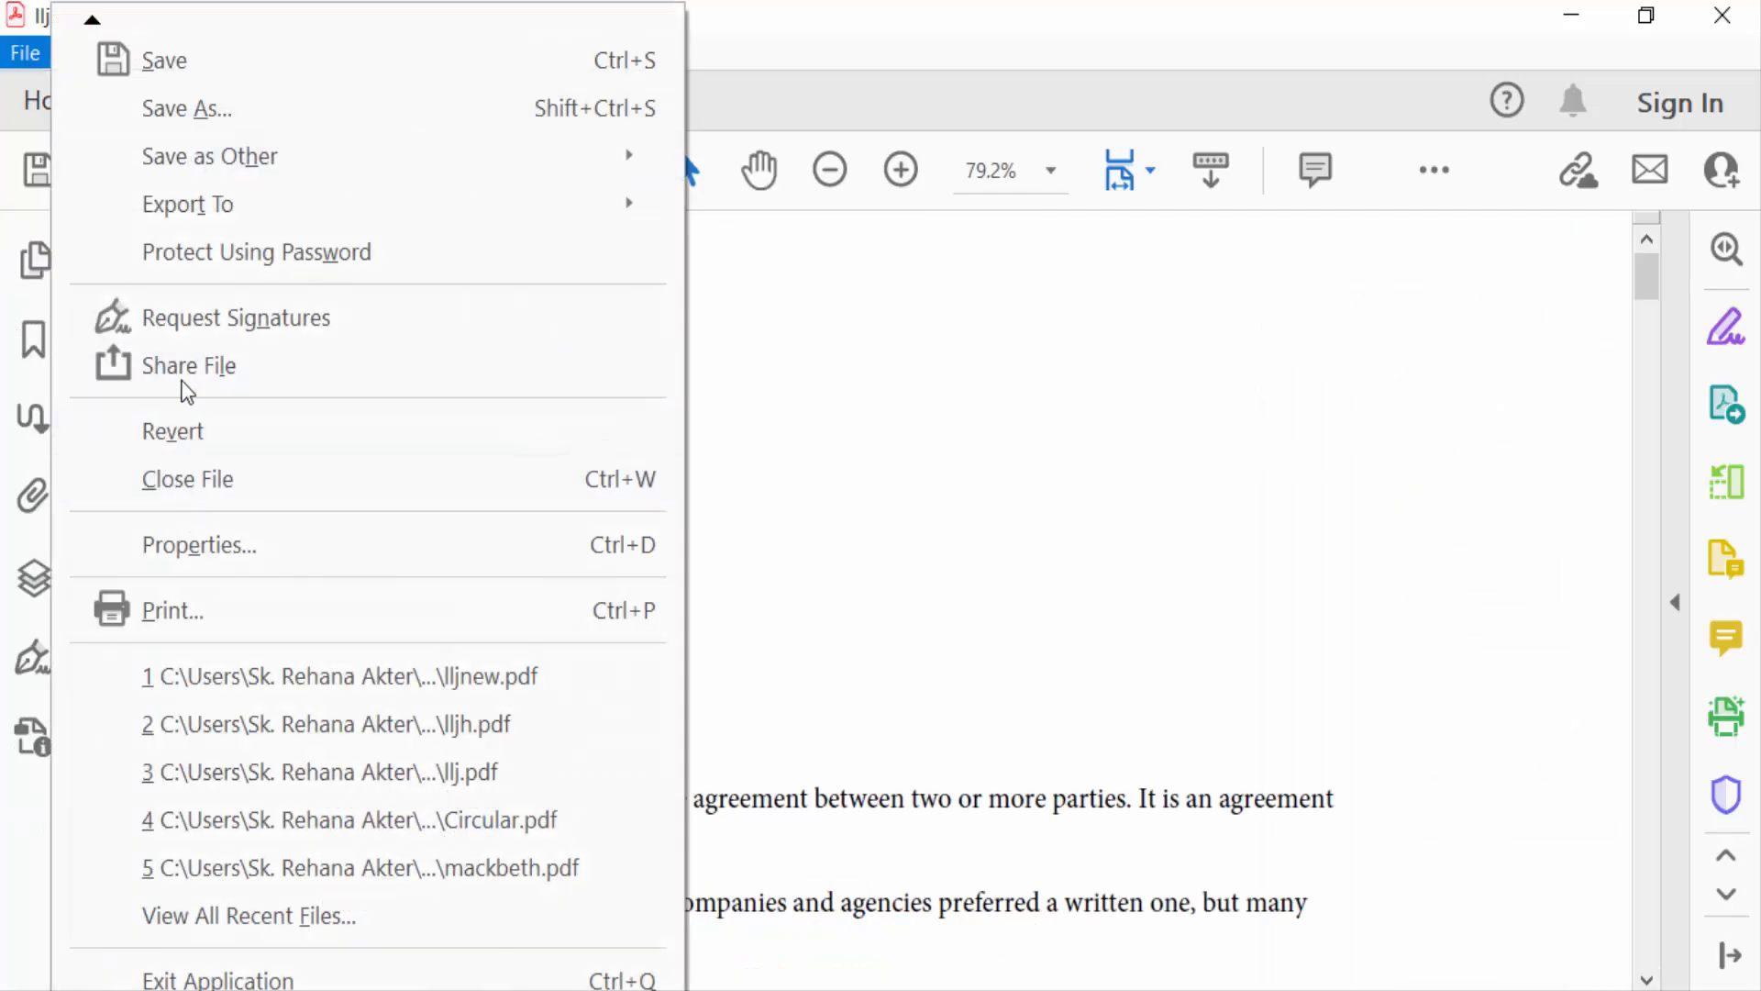